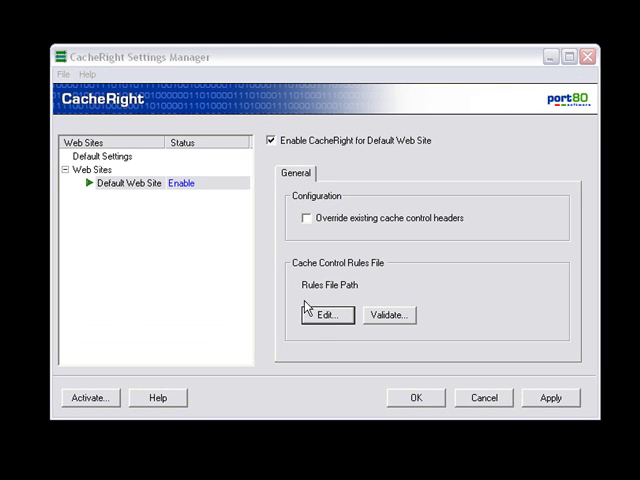
# Step: Validate the rules file c:\inetpub\wwwroot\rules.cr, confirming no compilation errors
pyautogui.click(324, 314)
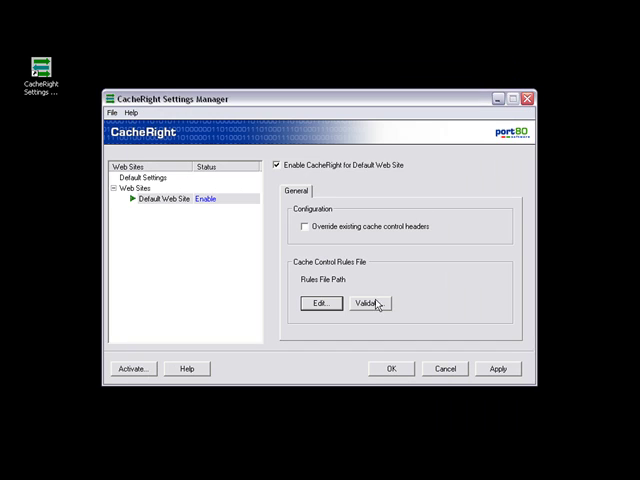
pyautogui.click(369, 303)
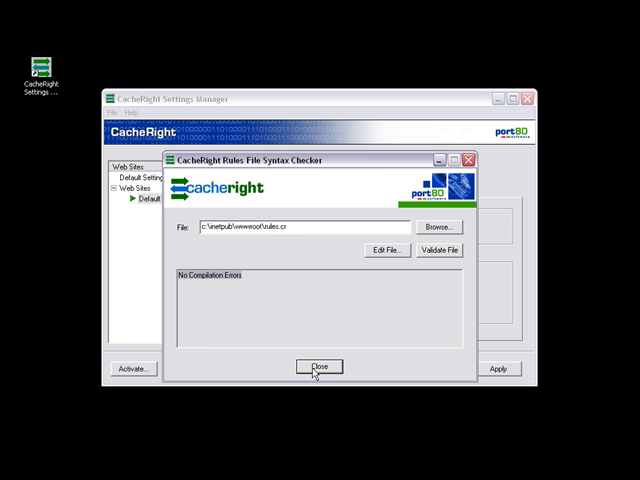
# Step: Enable overriding existing cache control headers and show the About CacheRight dialog (version 3.0.5.0181)
pyautogui.click(319, 366)
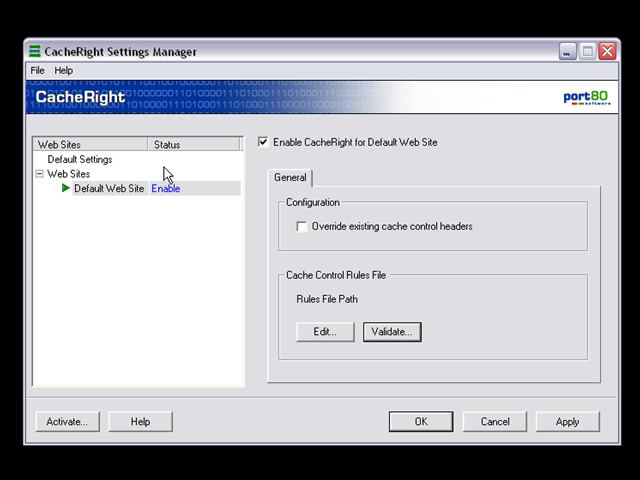
pyautogui.moveTo(318, 235)
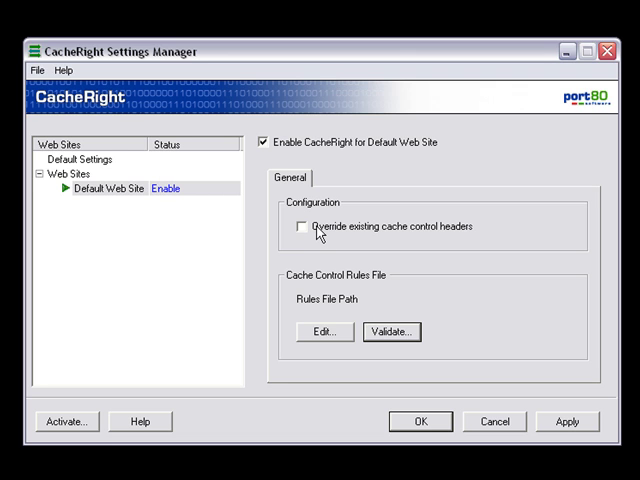
pyautogui.click(303, 225)
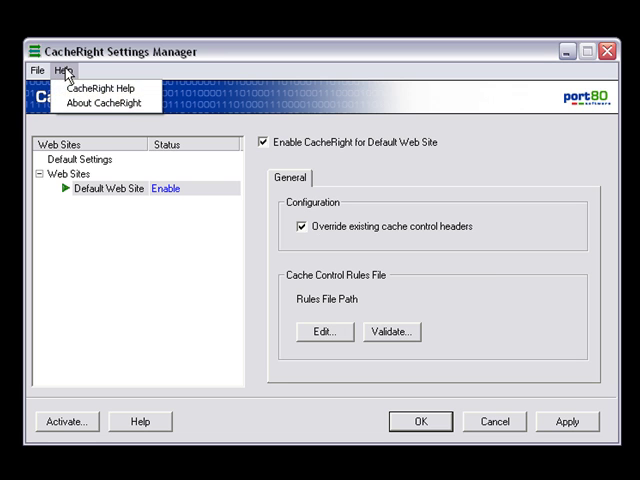
pyautogui.click(102, 102)
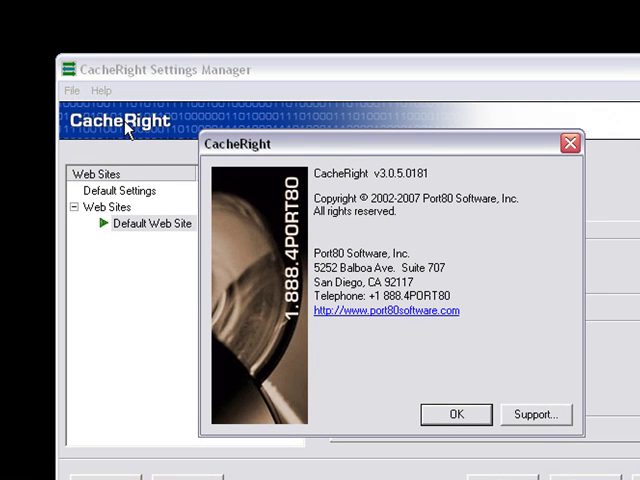